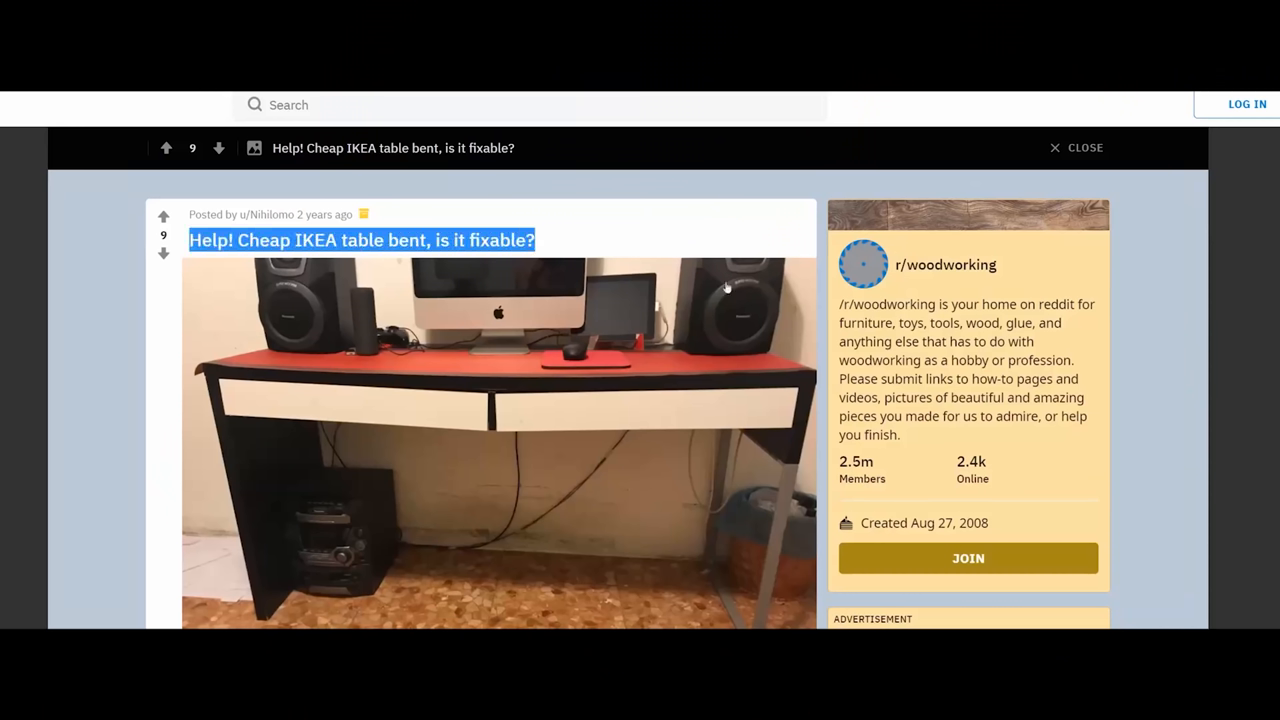
{"action": "scroll", "scroll_direction": "down", "scroll_amount": 3}
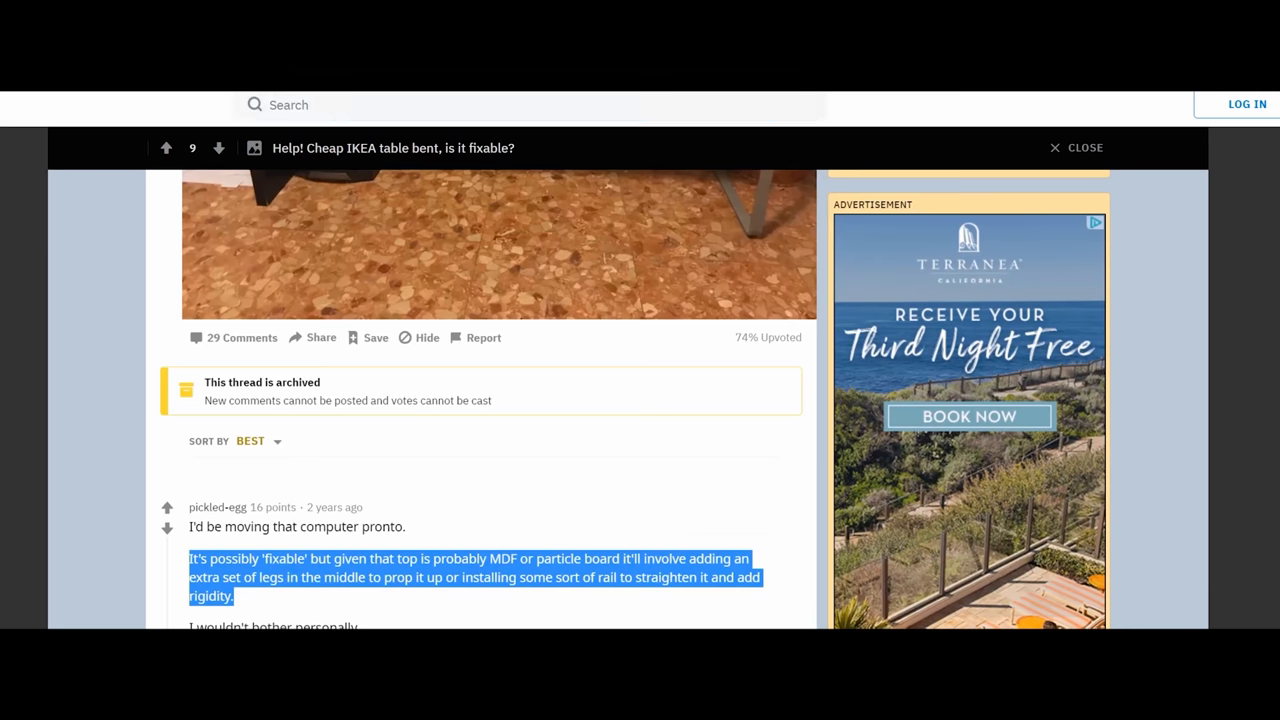